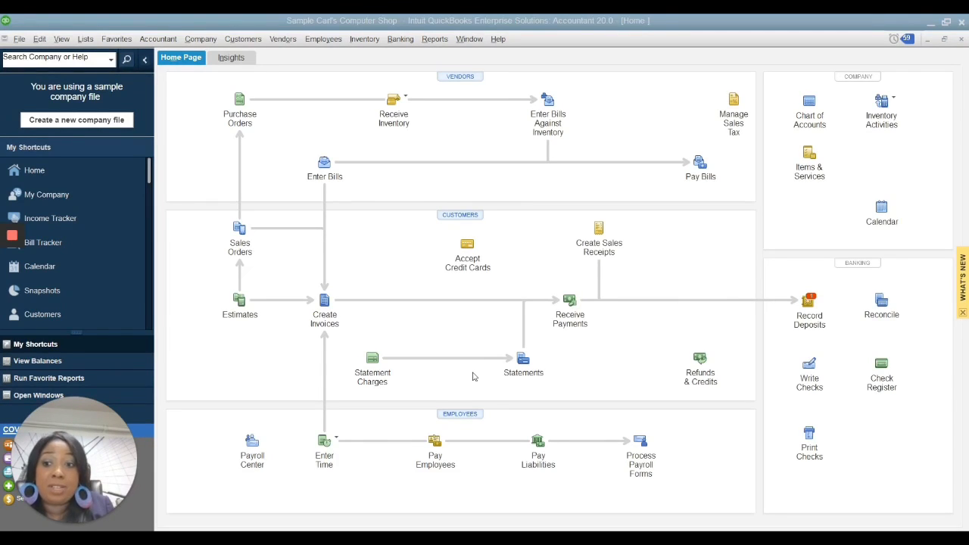
# Bring up the Chart of Accounts from Lists and begin a new account, Bank type preselected
pyautogui.click(85, 38)
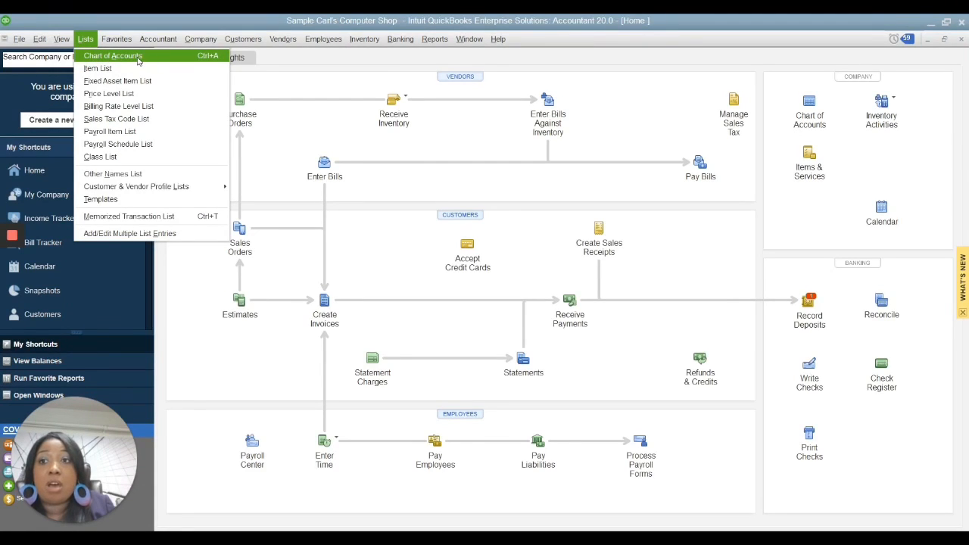
pyautogui.click(112, 55)
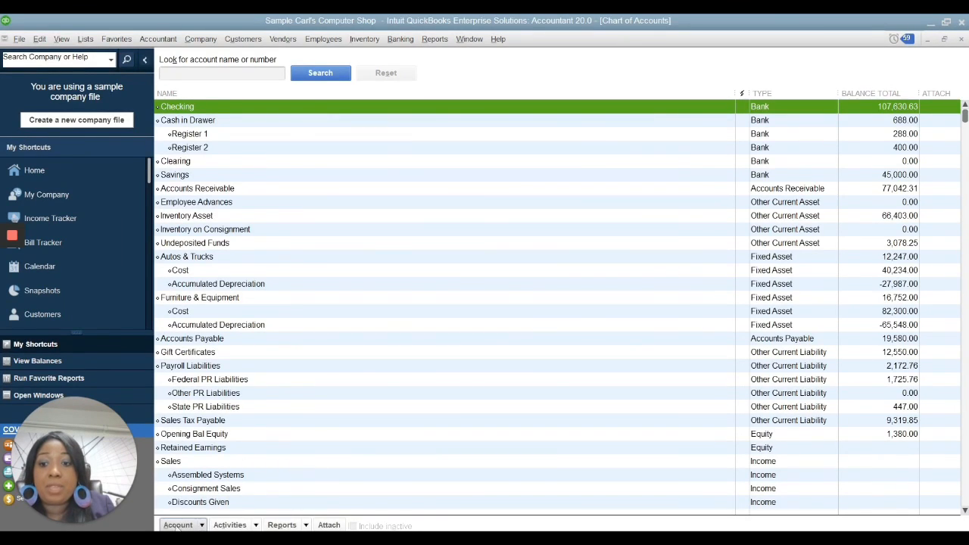
pyautogui.click(178, 525)
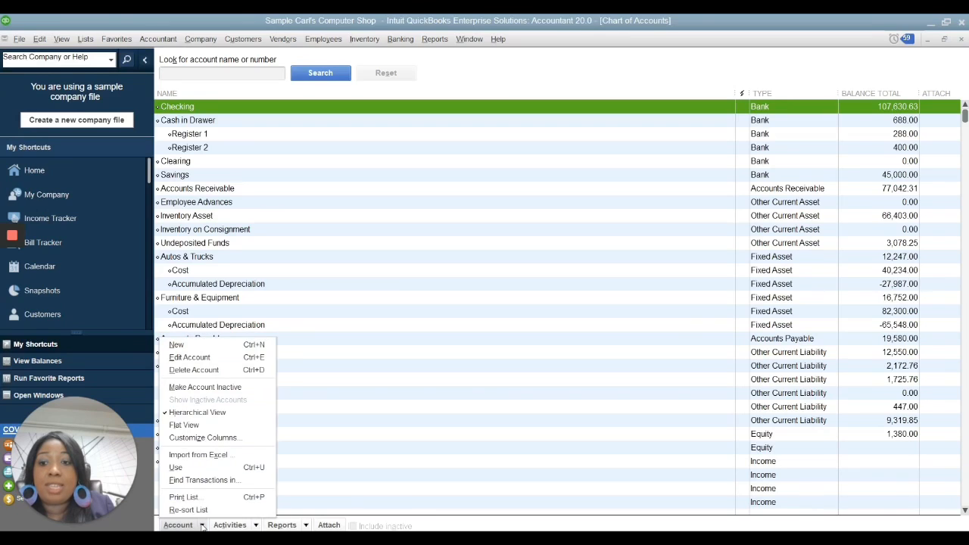
pyautogui.moveTo(214, 369)
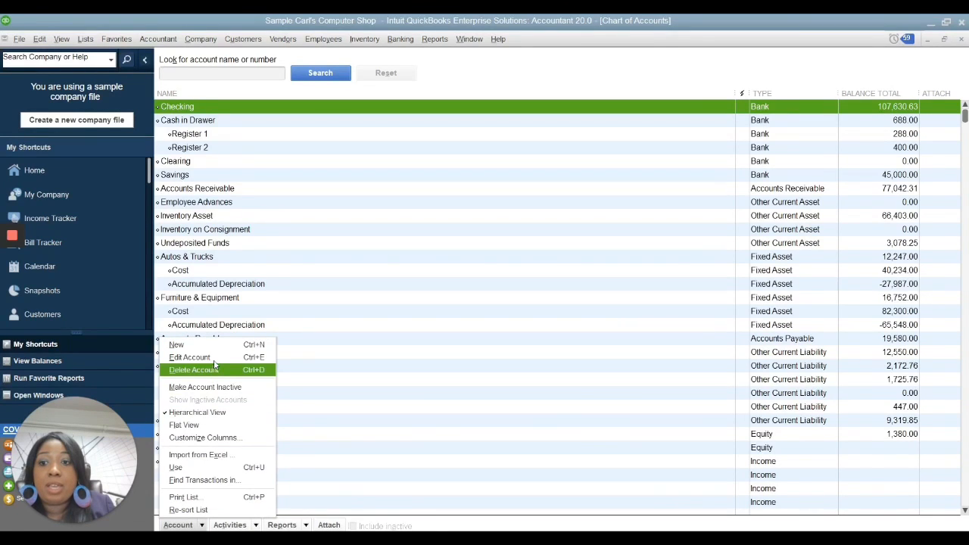
pyautogui.click(175, 344)
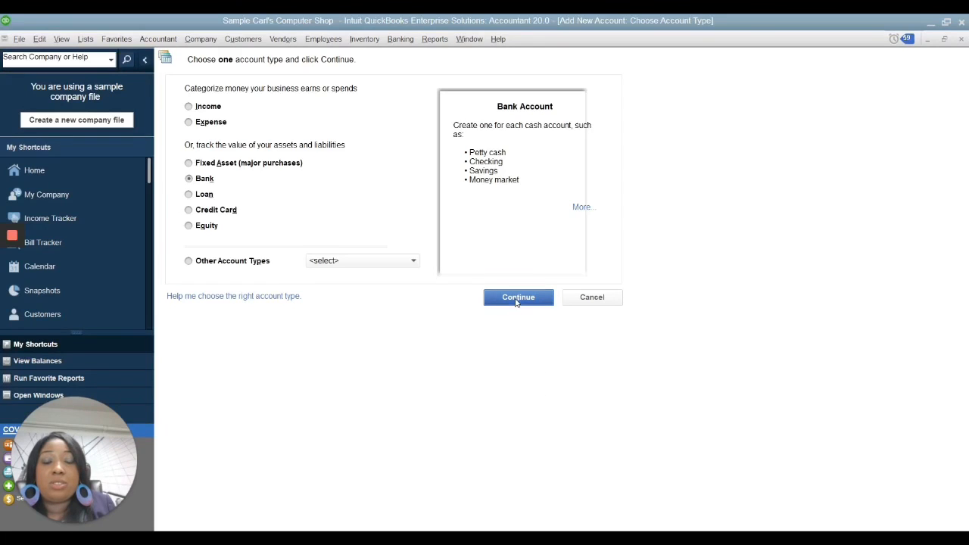
# Continue with the Bank account type and enter an opening balance of 500
pyautogui.click(518, 297)
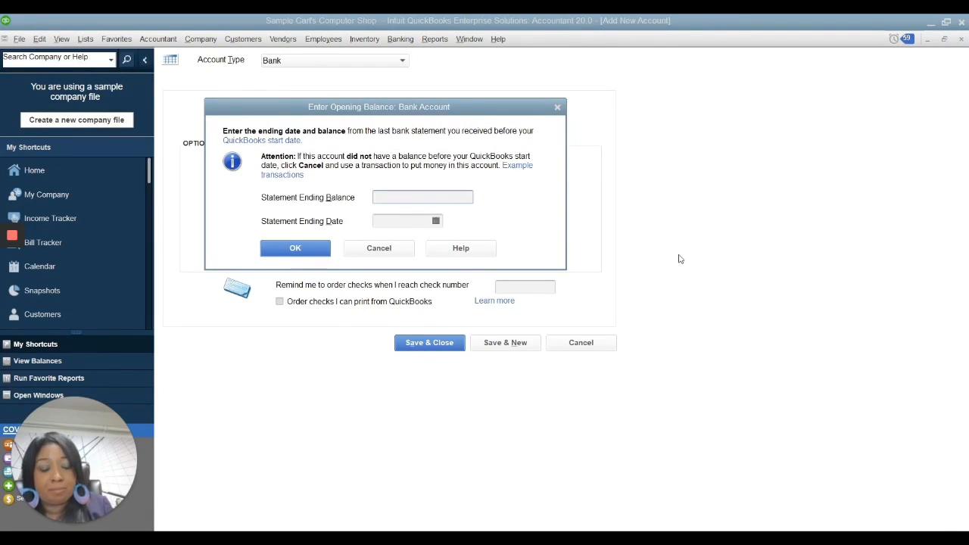
pyautogui.write('5')
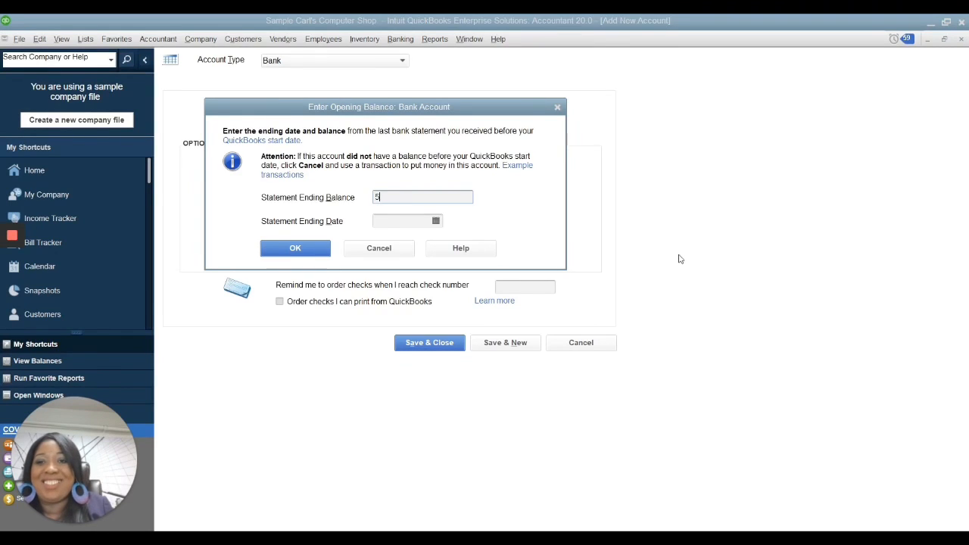
pyautogui.write('00')
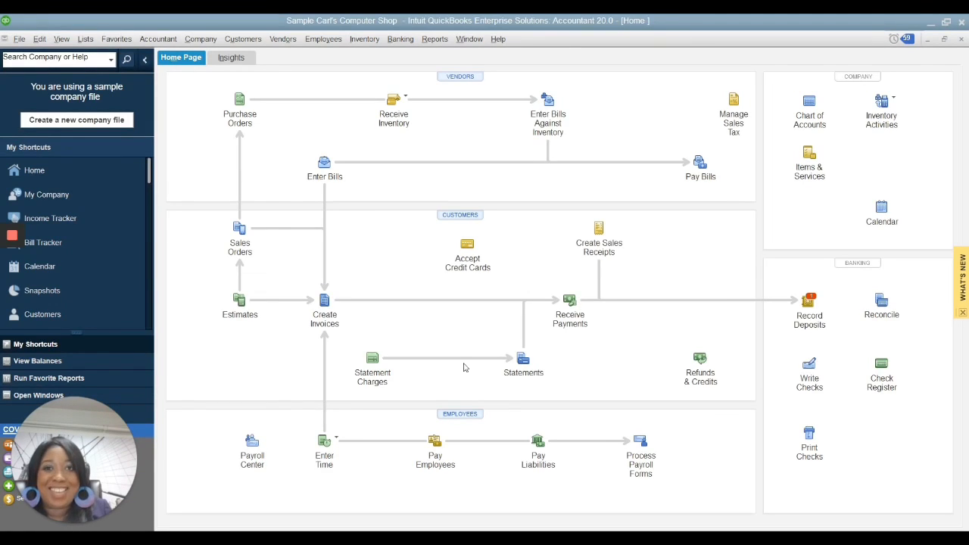
# Show the Class List with Bayshore Store and San Tomas Store and its Class actions menu
pyautogui.click(85, 39)
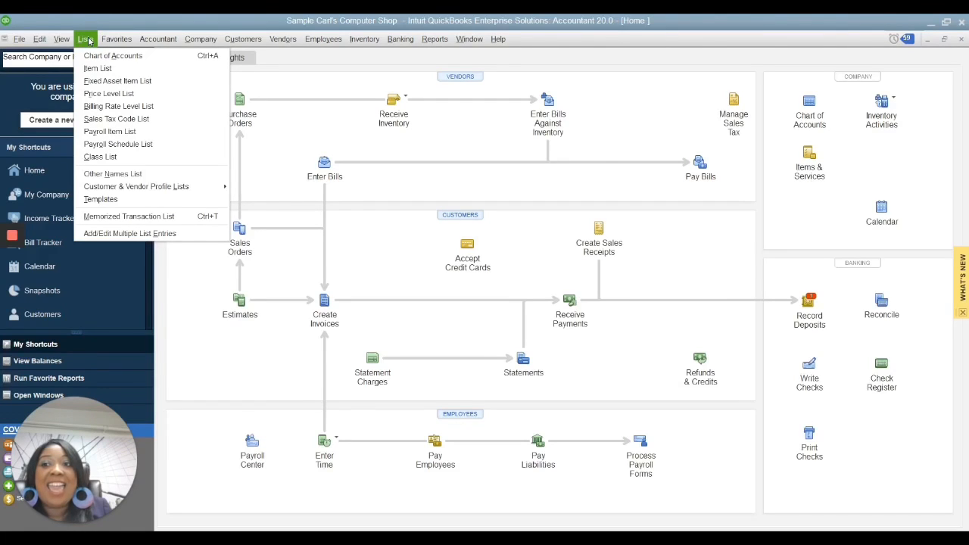
pyautogui.moveTo(110, 159)
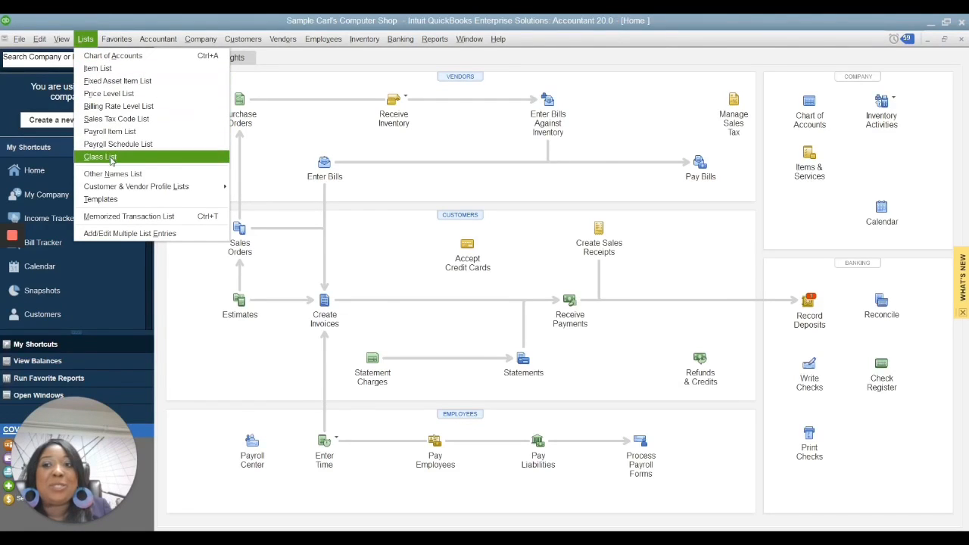
pyautogui.click(106, 157)
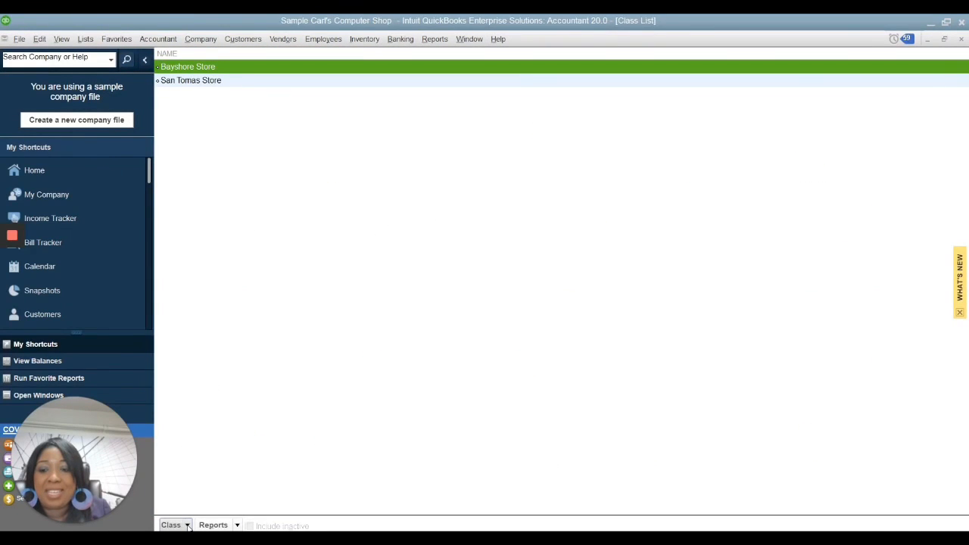
pyautogui.click(173, 525)
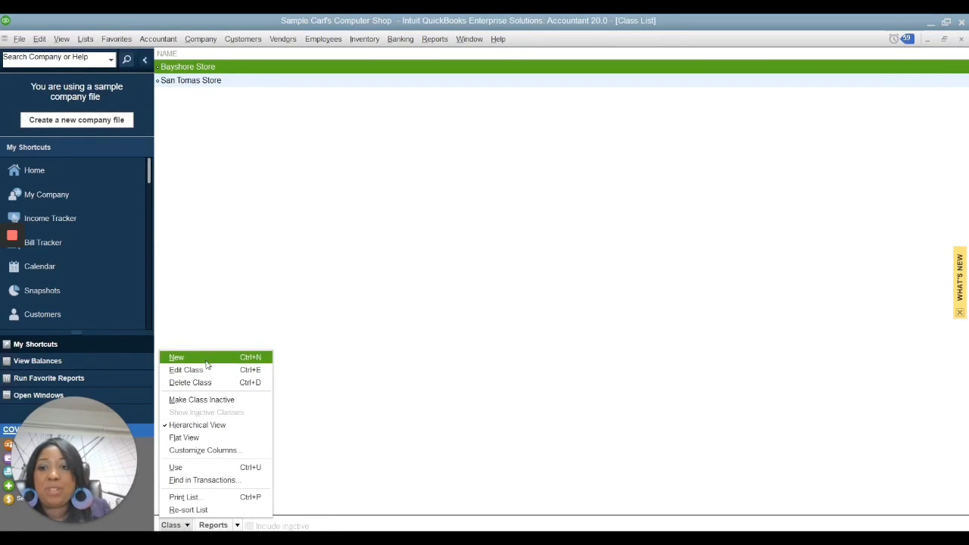
# Create a new class named PPP and save it
pyautogui.click(176, 356)
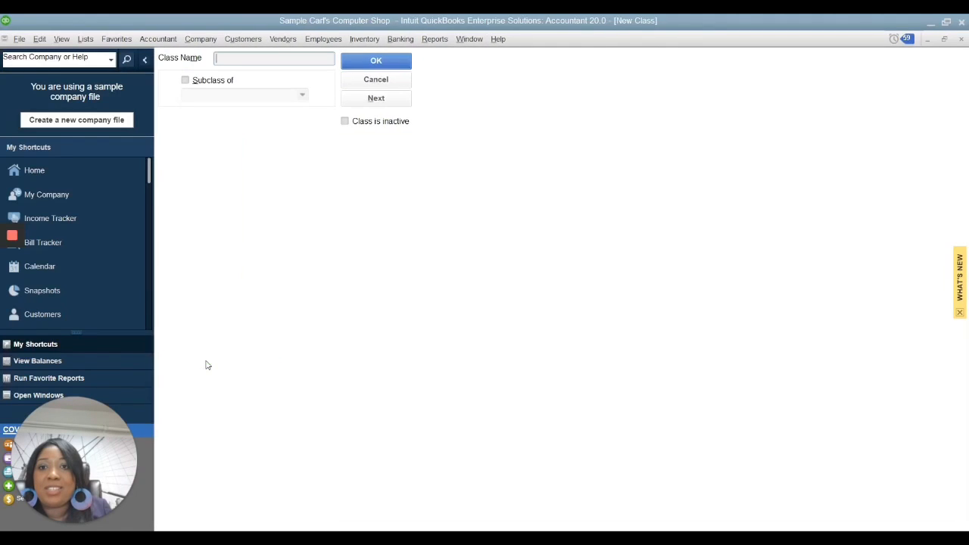
pyautogui.moveTo(241, 307)
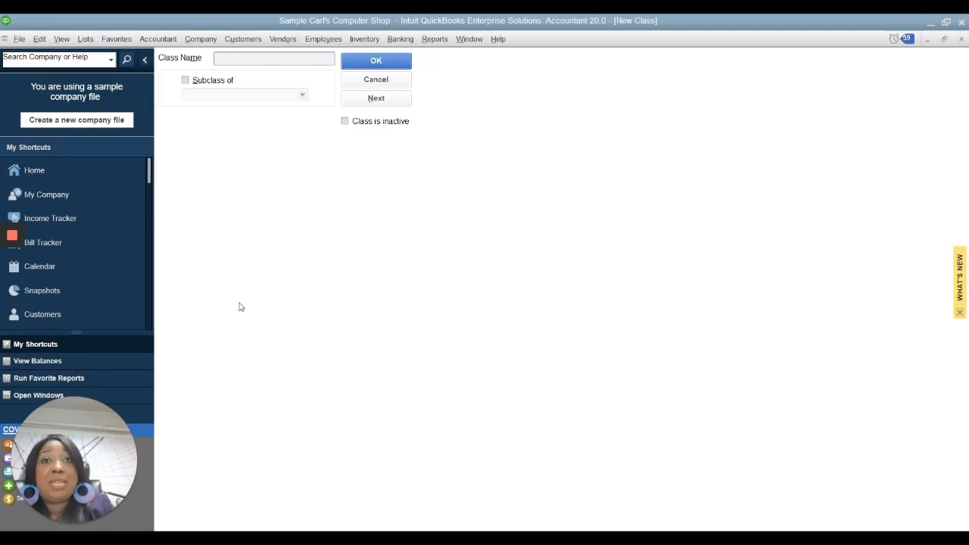
pyautogui.write('O')
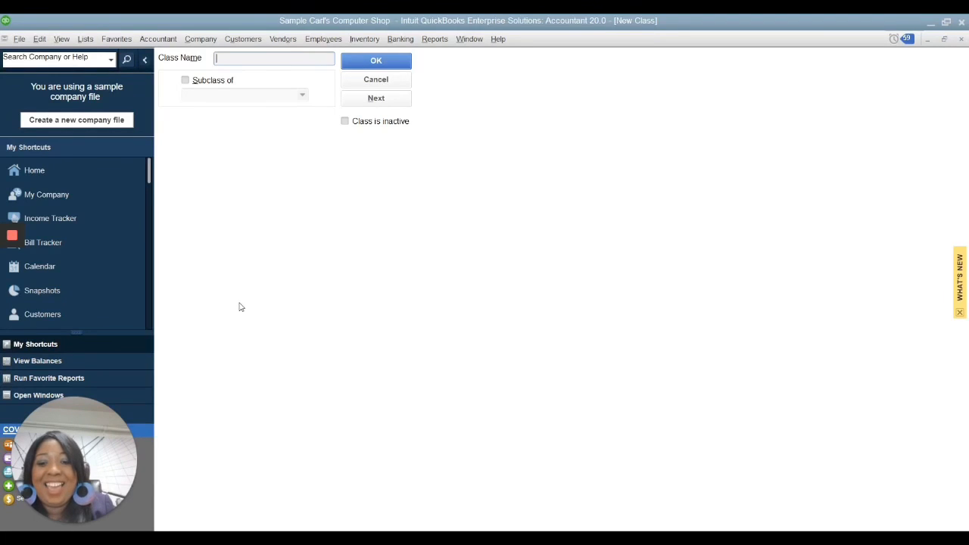
pyautogui.write('PPP')
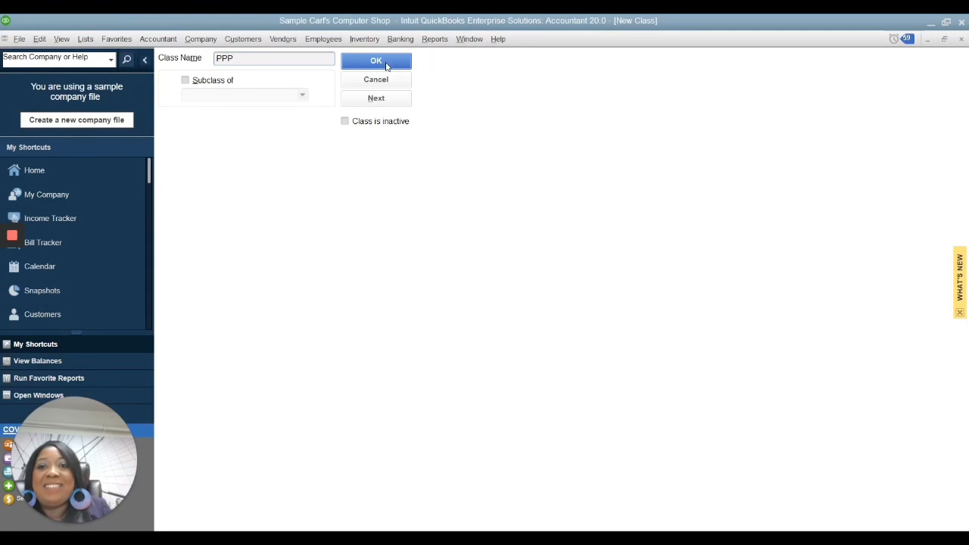
pyautogui.click(376, 61)
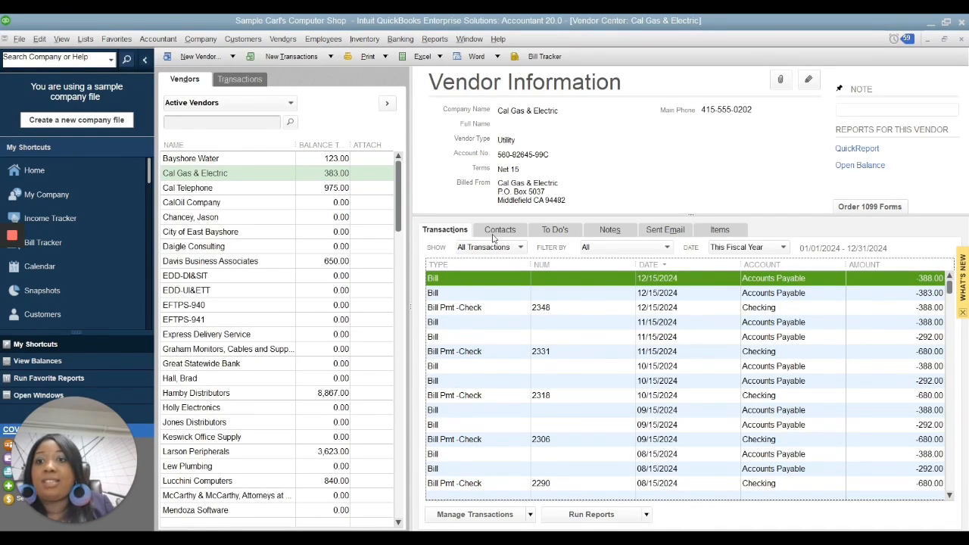
# Select City of East Bayshore in the Vendor Center and begin entering a bill for it
pyautogui.click(201, 231)
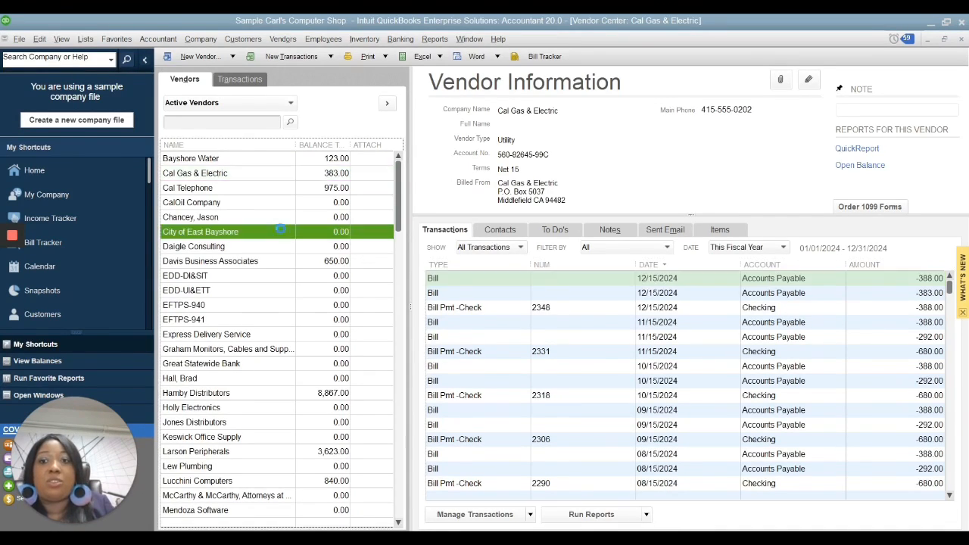
pyautogui.click(201, 232)
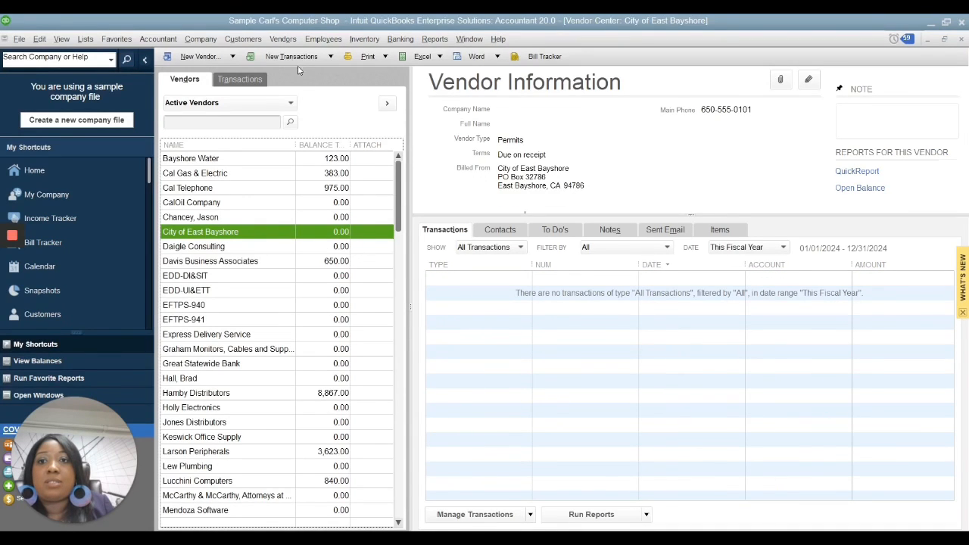
pyautogui.click(295, 56)
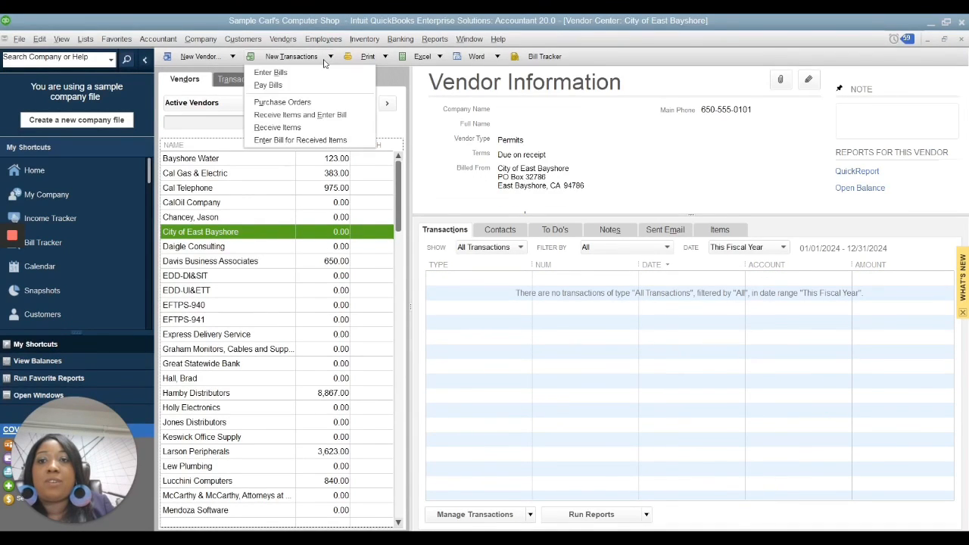
pyautogui.click(271, 71)
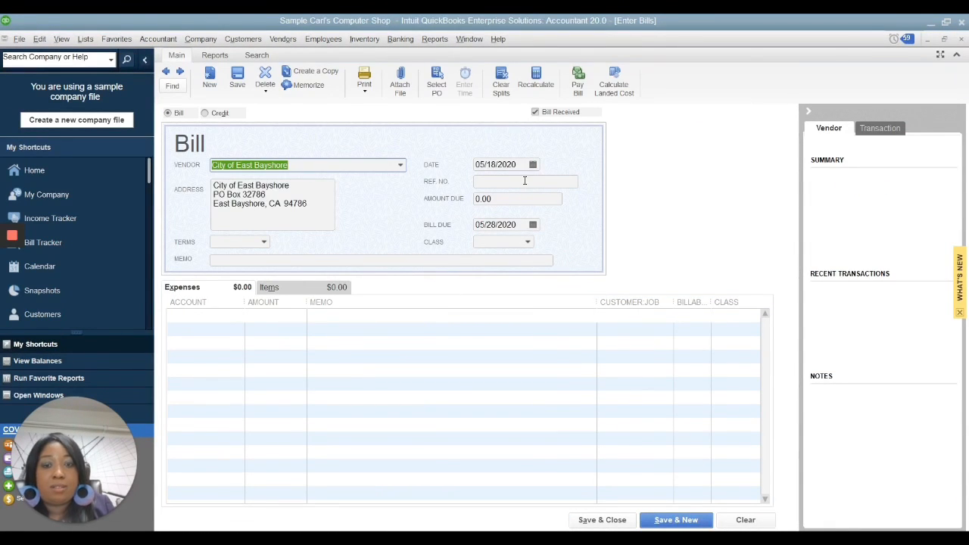
# Give the bill reference z852, amount 20.00, and class PPP
pyautogui.click(306, 165)
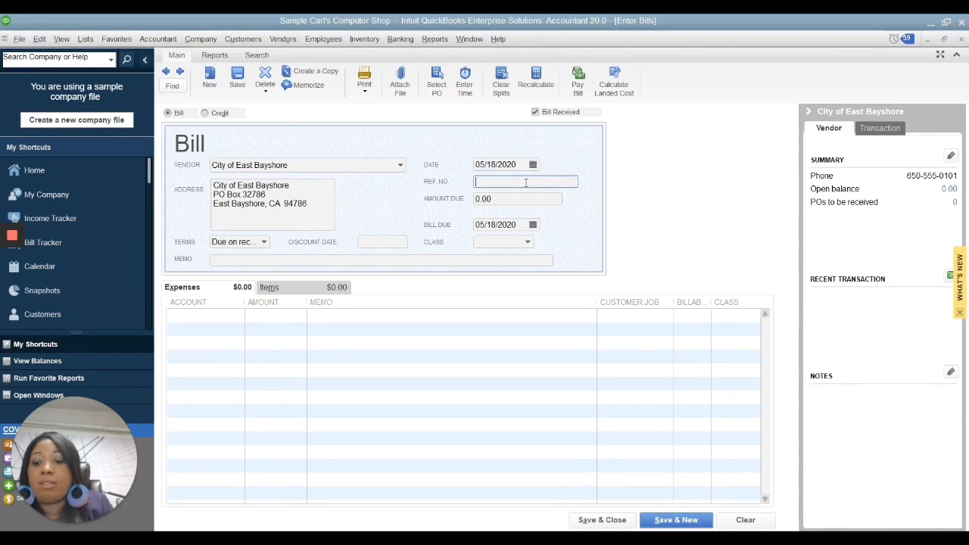
pyautogui.write('z')
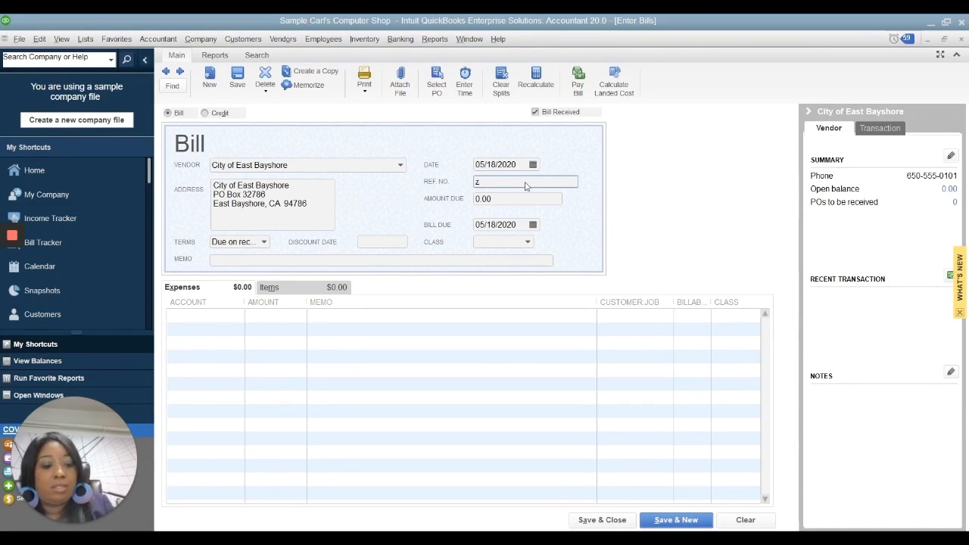
pyautogui.write('852')
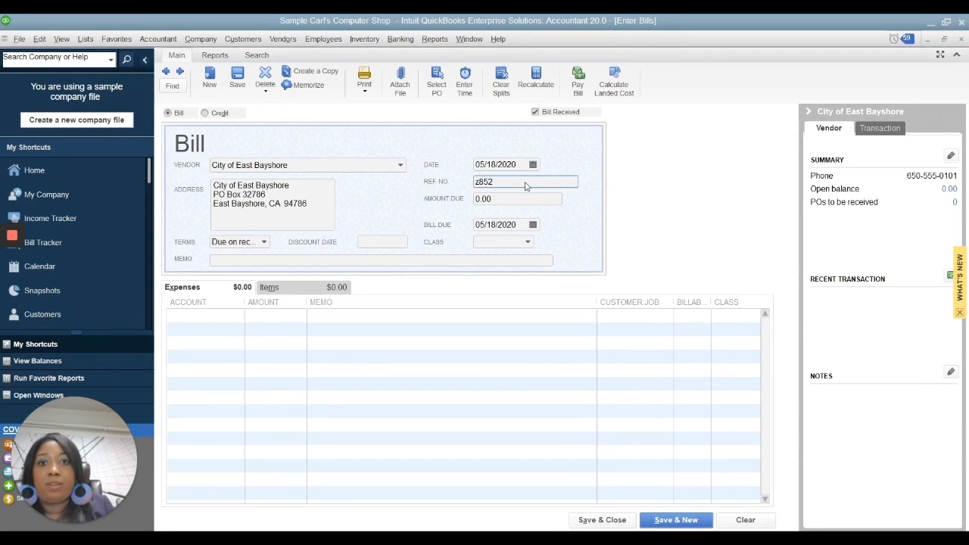
pyautogui.click(516, 198)
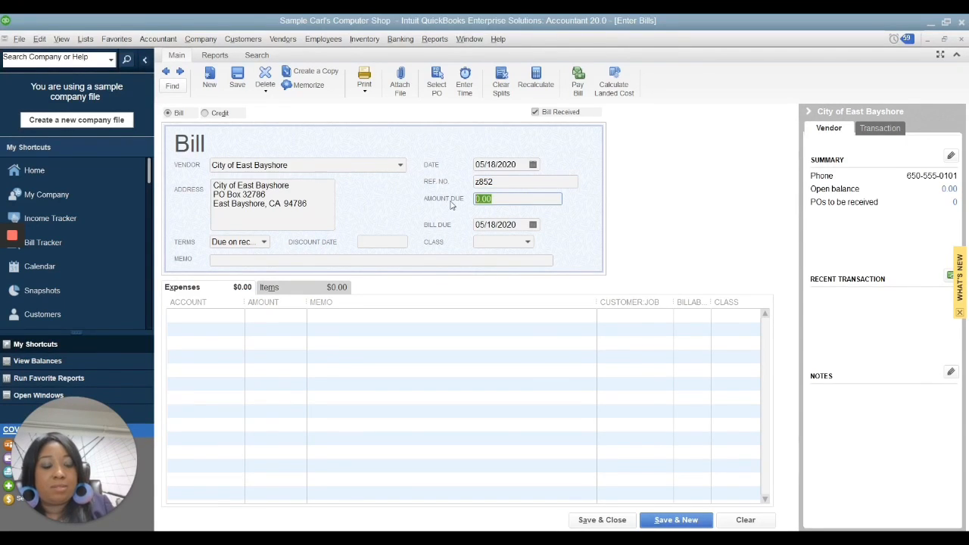
pyautogui.write('20')
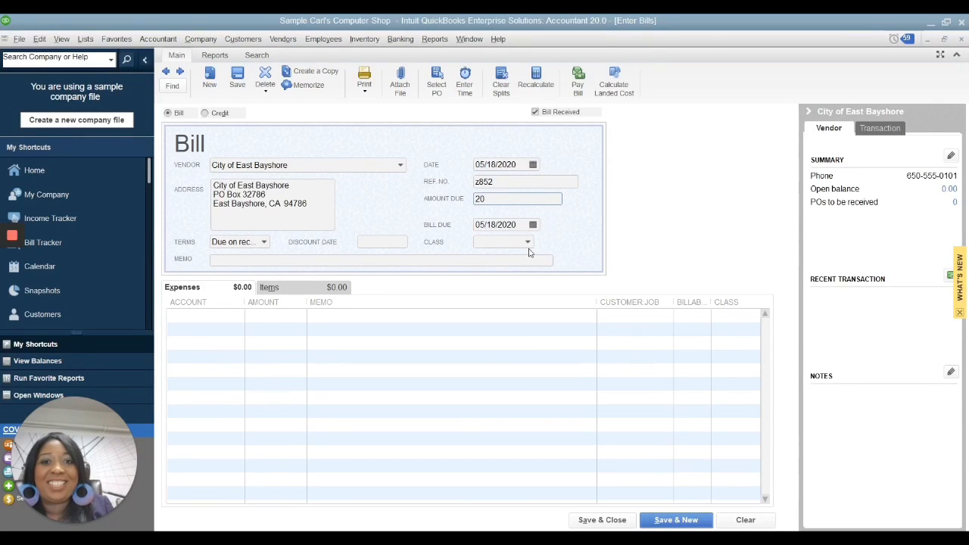
pyautogui.click(525, 242)
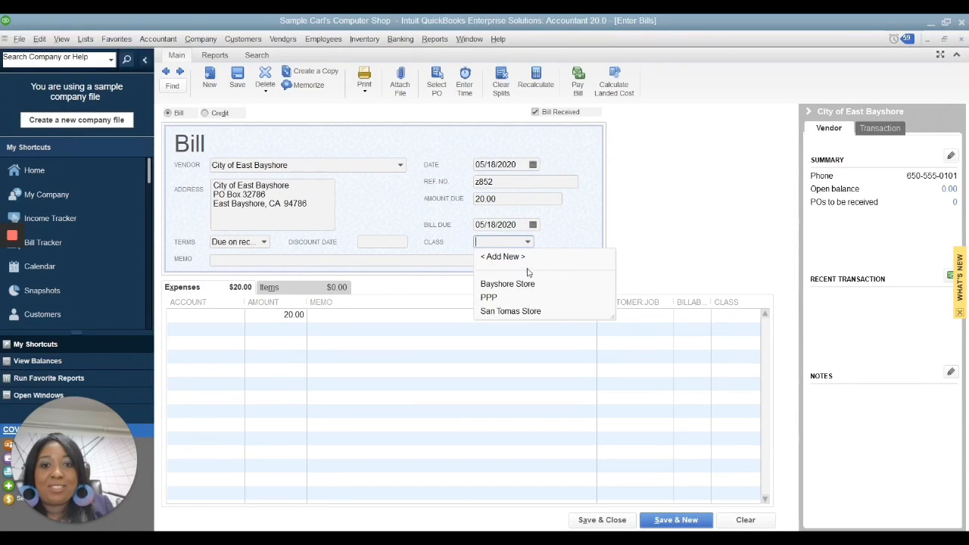
pyautogui.click(489, 297)
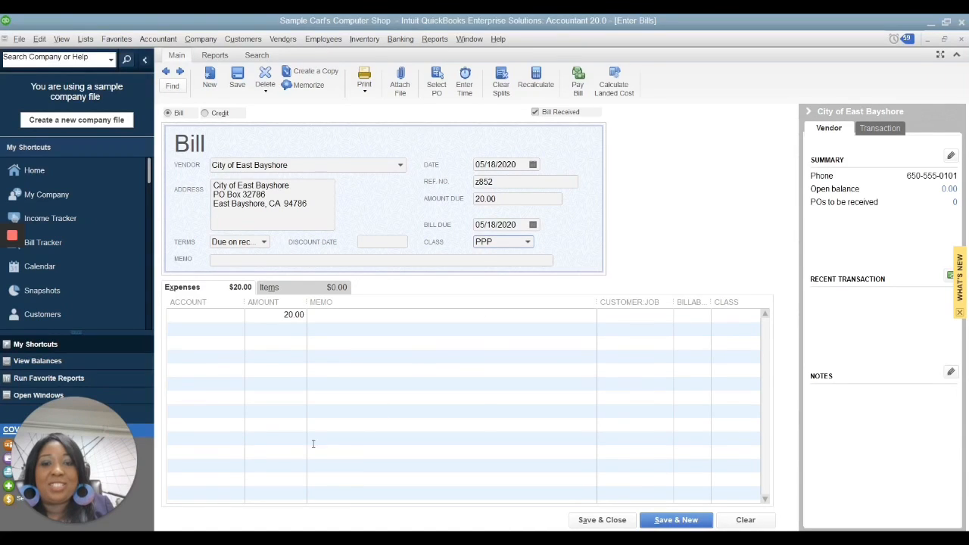
# Set the expense line account to Utilities and save and close the bill
pyautogui.click(204, 316)
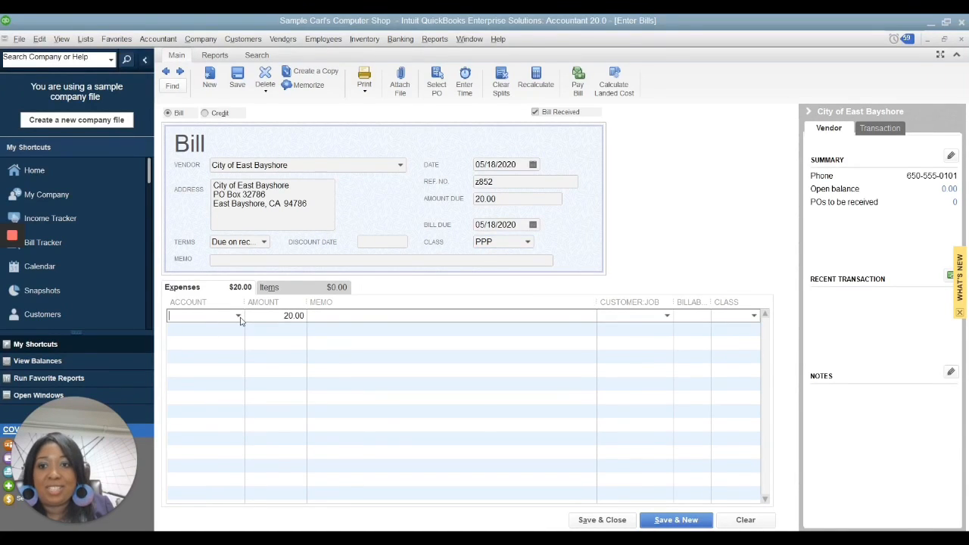
pyautogui.click(237, 315)
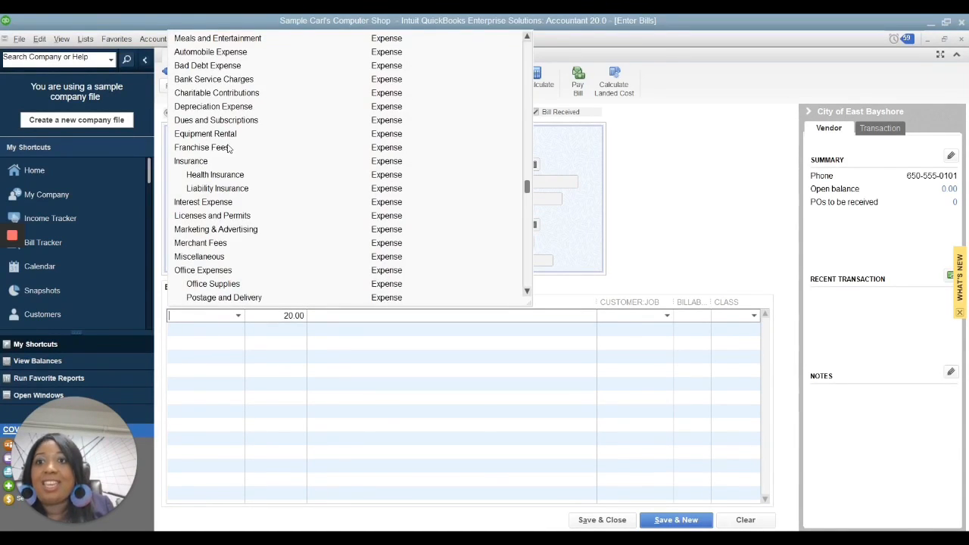
pyautogui.scroll(-3)
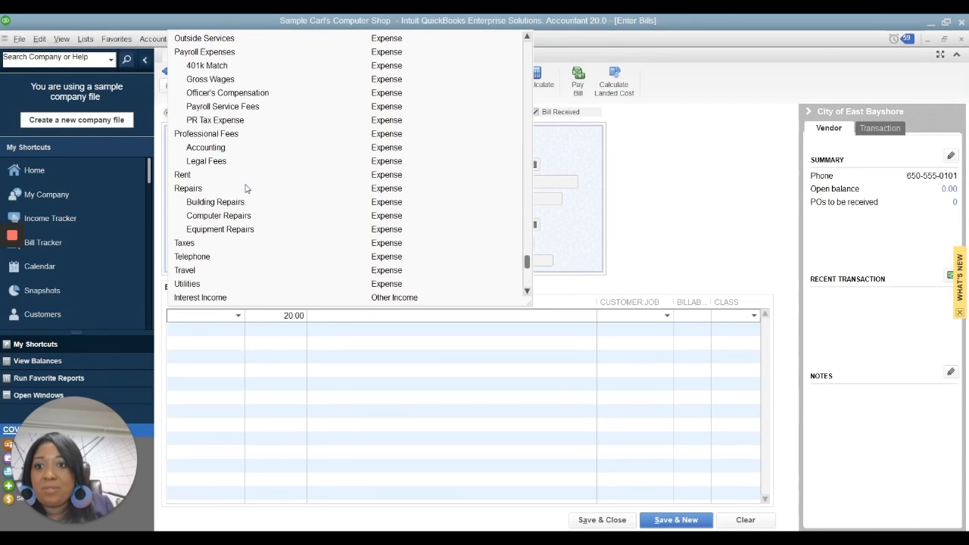
pyautogui.scroll(-3)
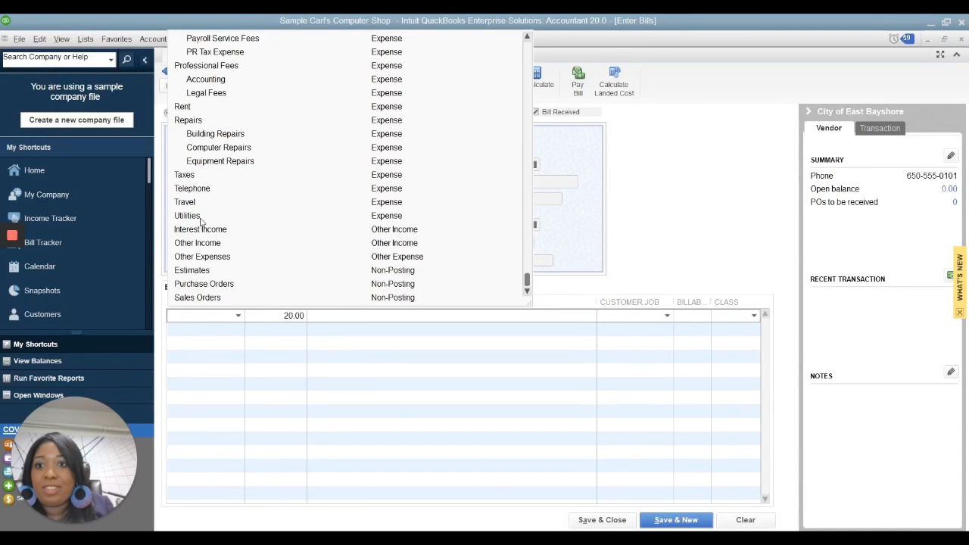
pyautogui.click(187, 215)
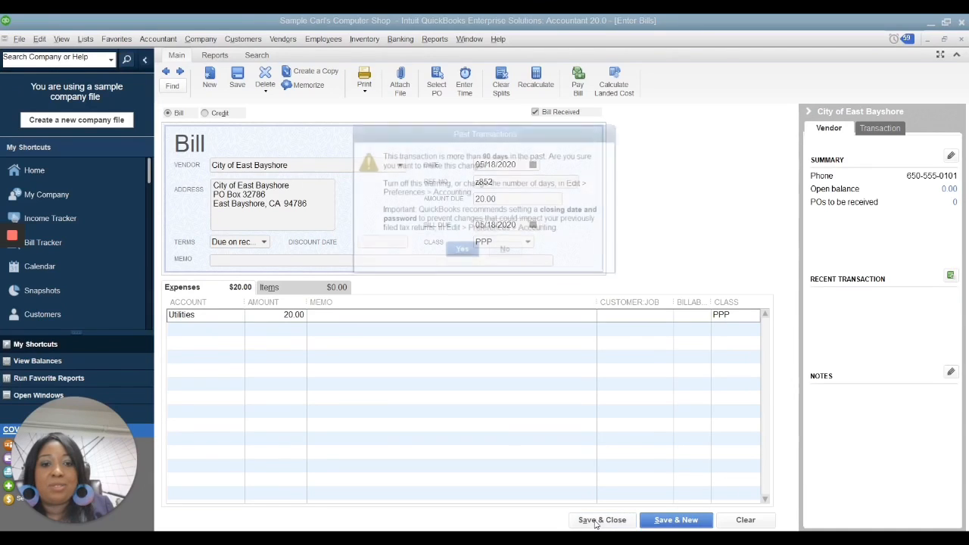
pyautogui.click(462, 249)
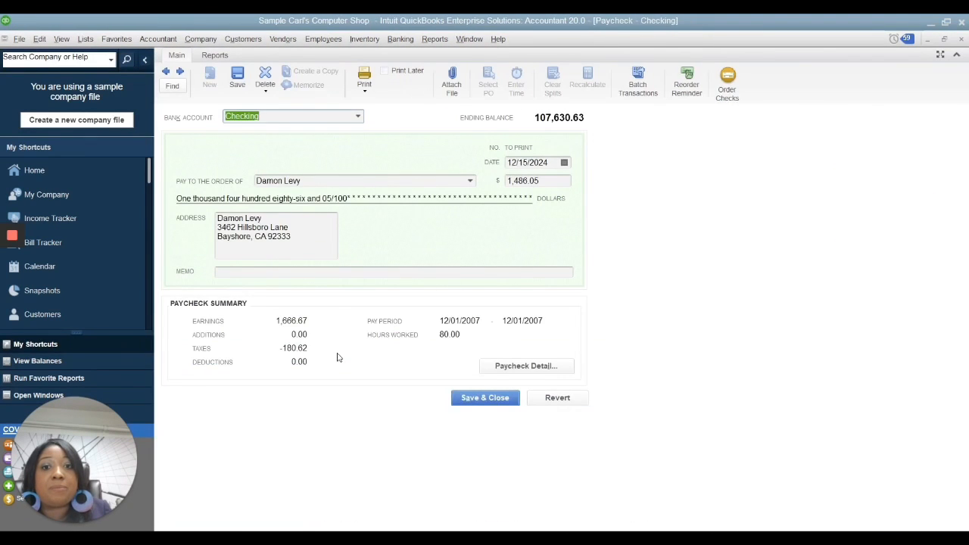
pyautogui.click(386, 70)
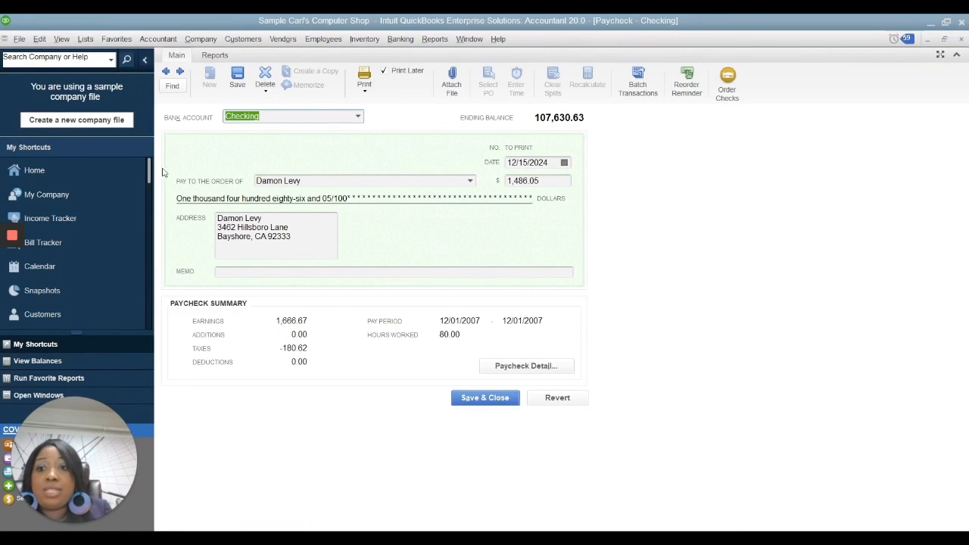
pyautogui.moveTo(300, 413)
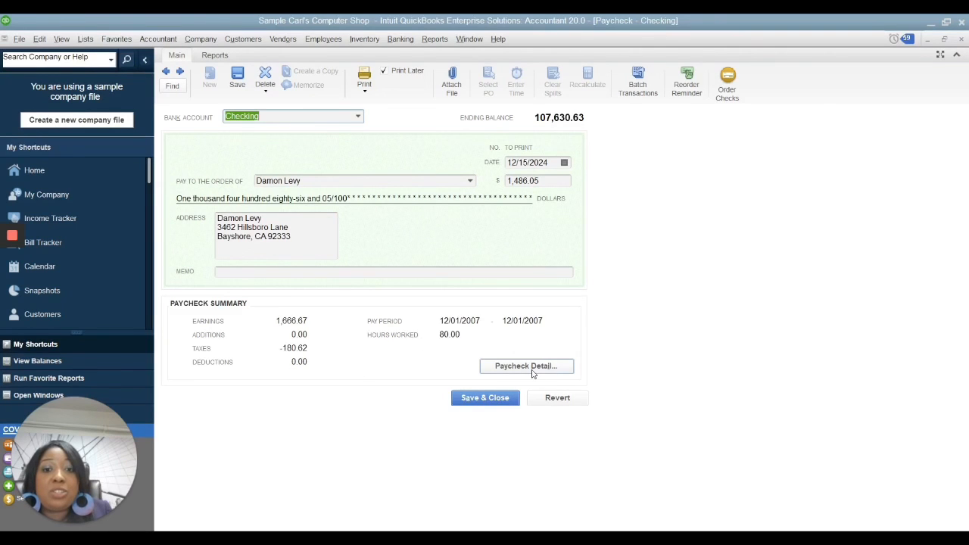
# In Paycheck Detail set the class to PPP, then save and record the changes
pyautogui.click(525, 366)
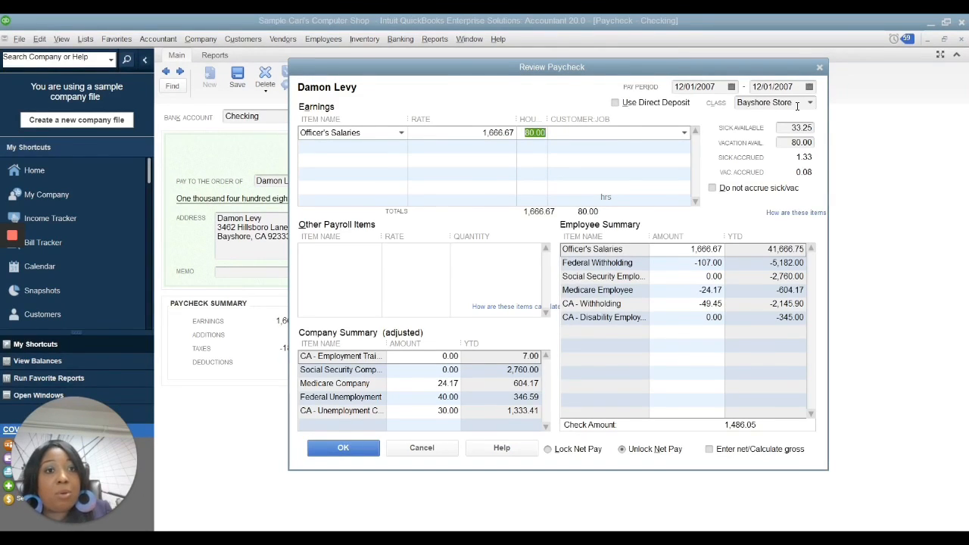
pyautogui.click(819, 102)
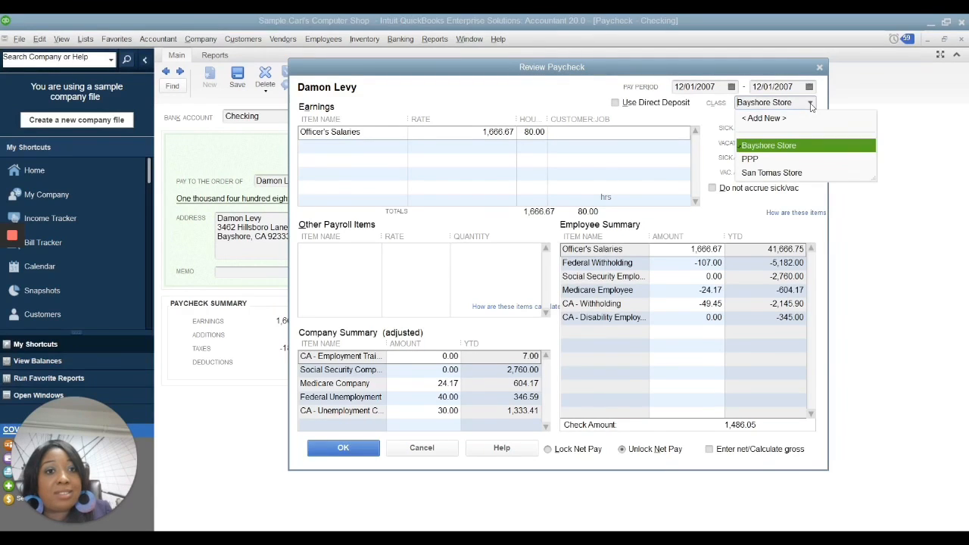
pyautogui.click(750, 158)
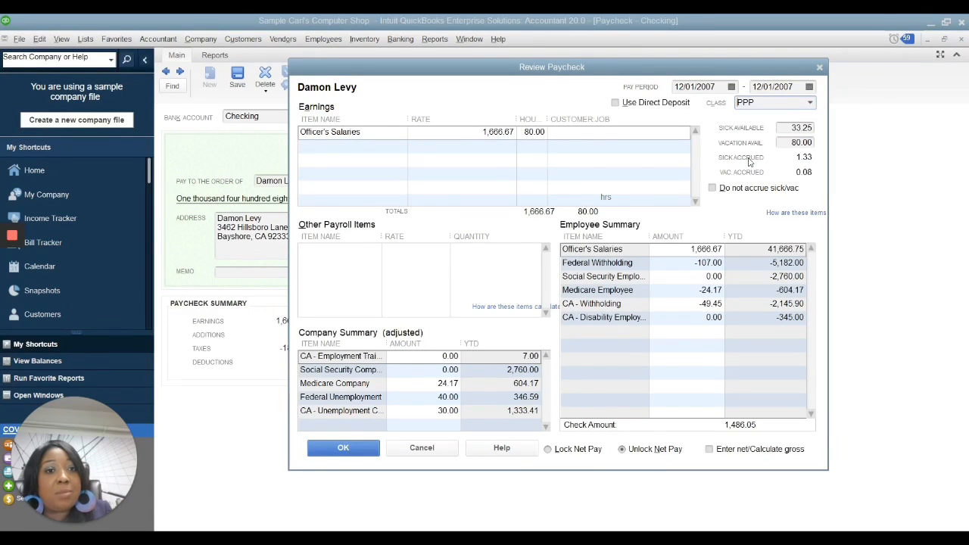
pyautogui.click(343, 448)
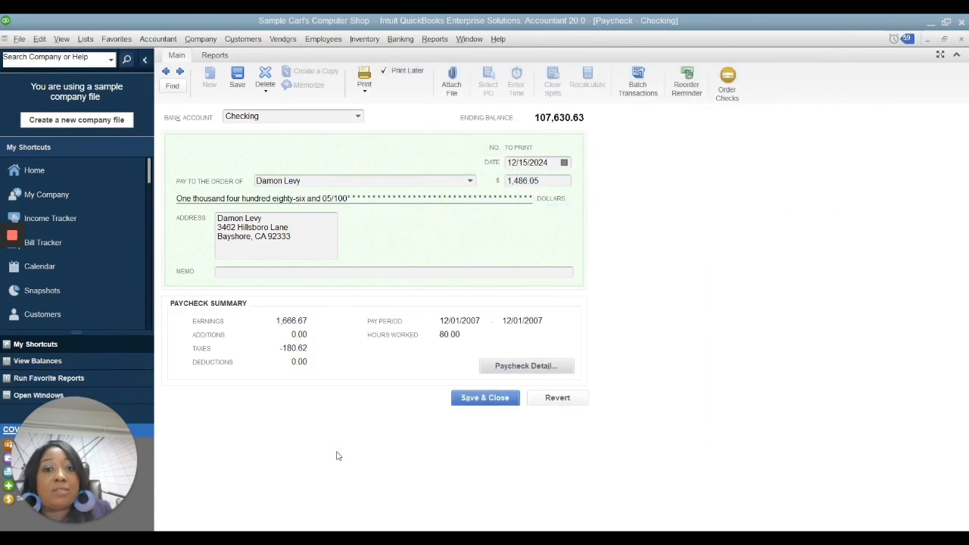
pyautogui.click(485, 397)
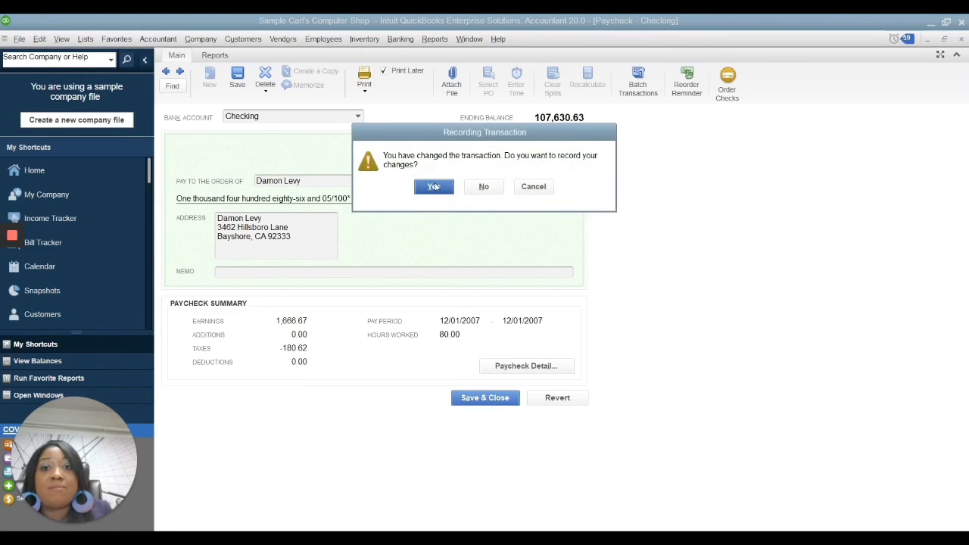
pyautogui.click(433, 186)
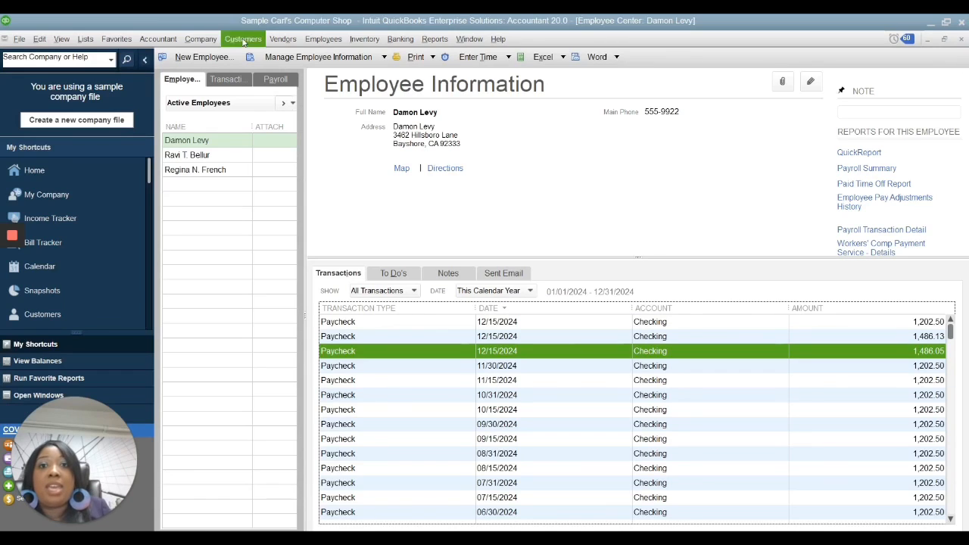
# Show the Class List with PPP selected and its Reports options
pyautogui.click(470, 38)
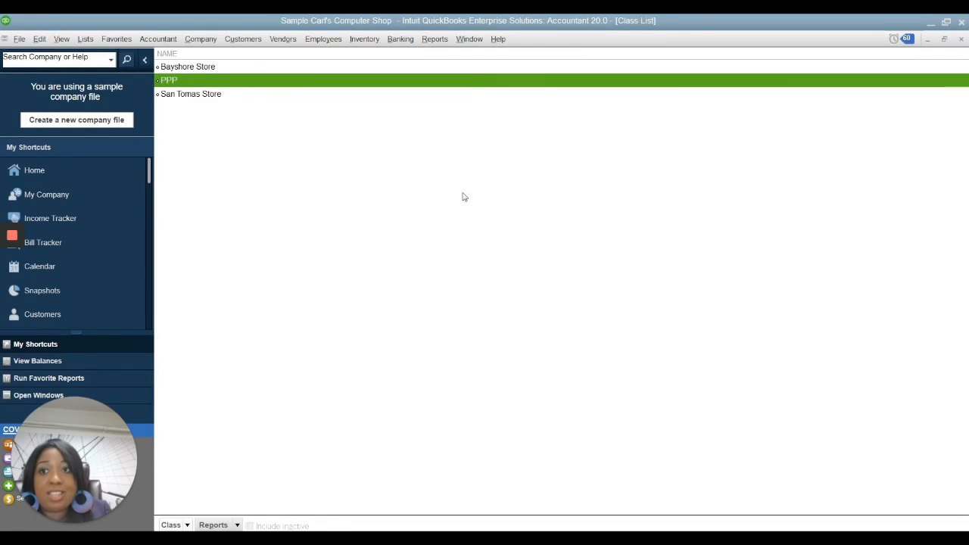
pyautogui.moveTo(278, 416)
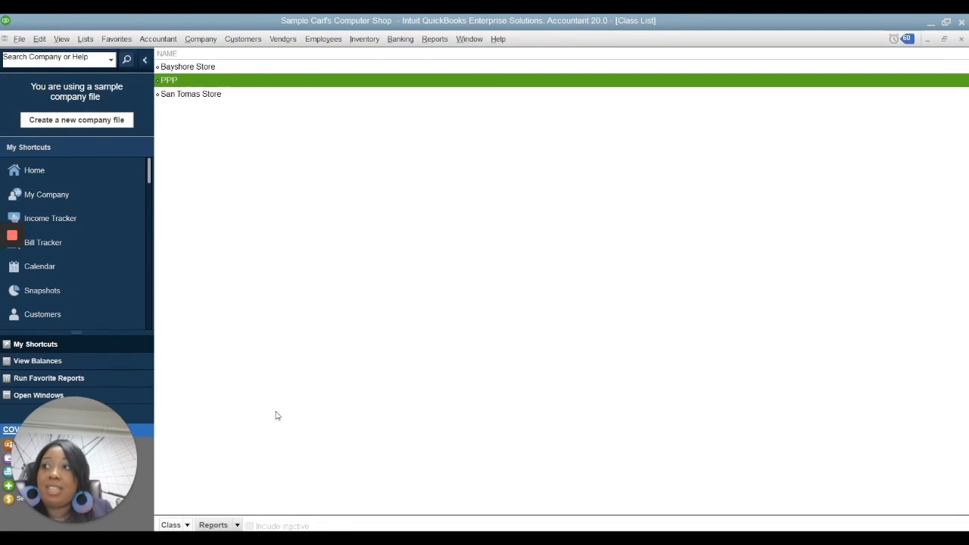
pyautogui.moveTo(267, 415)
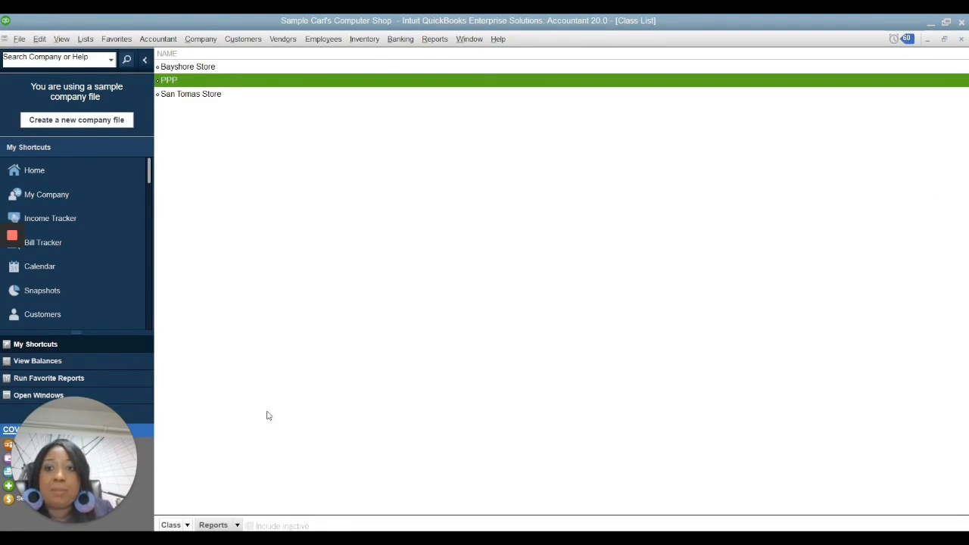
pyautogui.moveTo(280, 359)
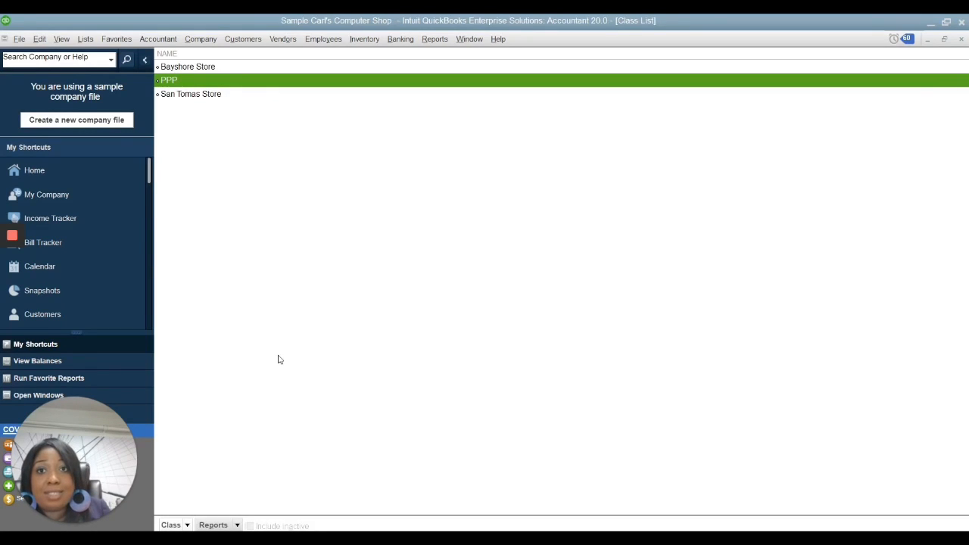
pyautogui.moveTo(228, 218)
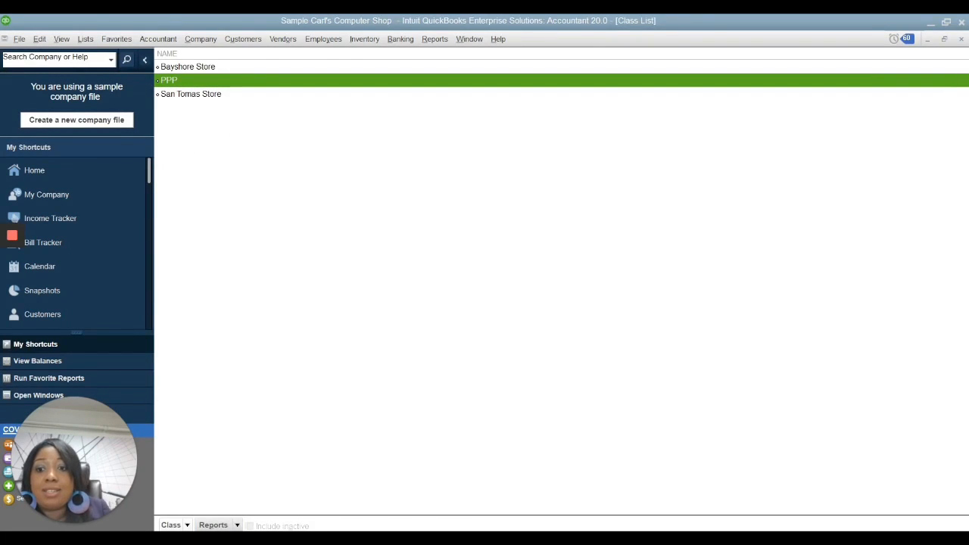
pyautogui.click(213, 525)
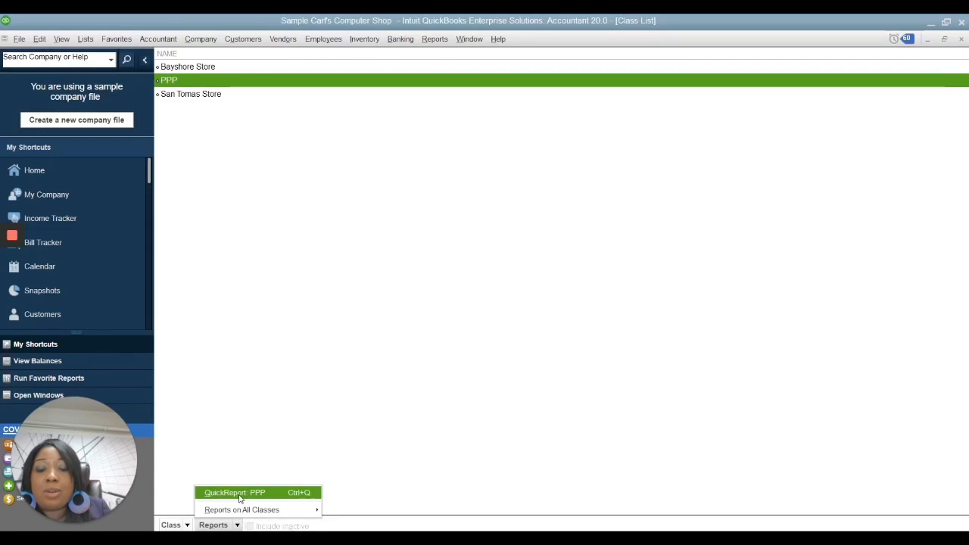
# Run the PPP Class QuickReport for All dates and resize the Name and Type columns for readability
pyautogui.click(234, 492)
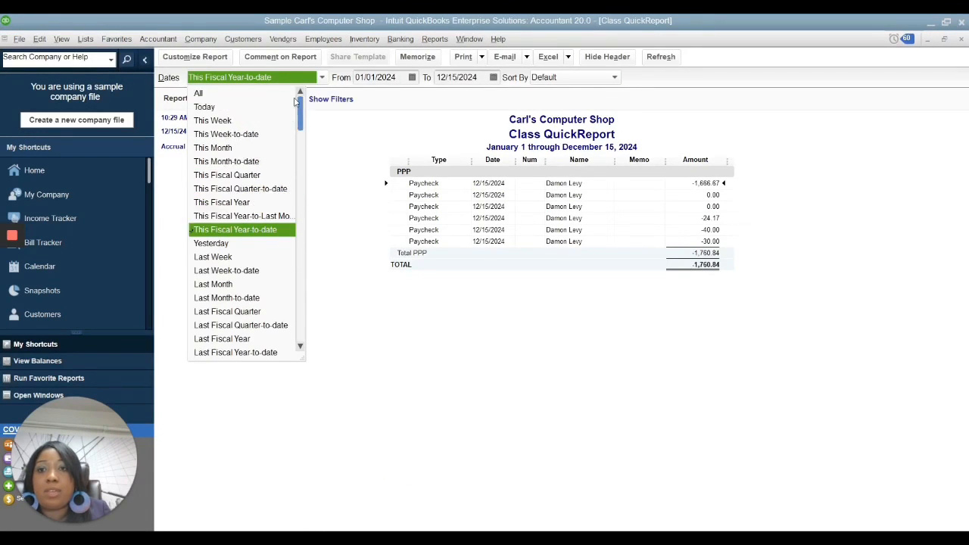
pyautogui.click(198, 92)
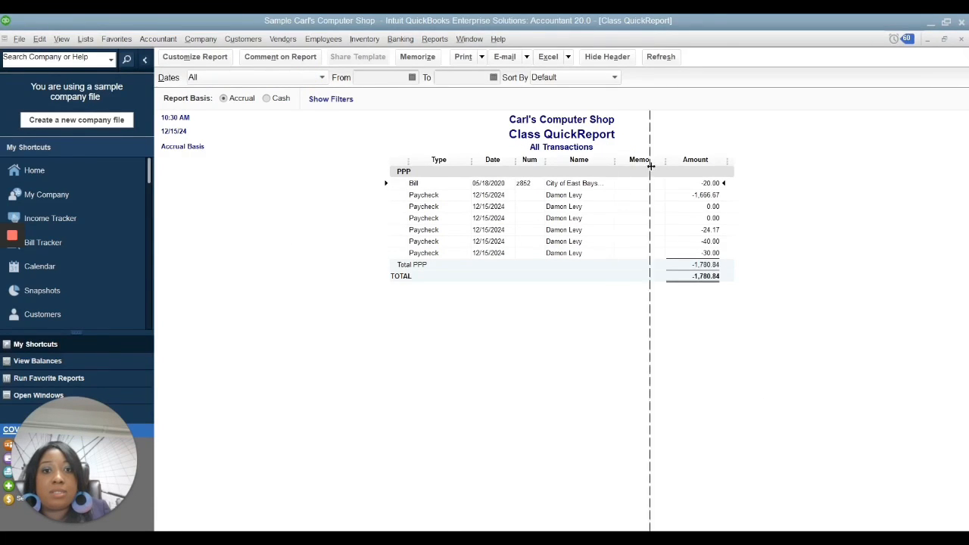
pyautogui.moveTo(650, 159); pyautogui.dragTo(545, 159)
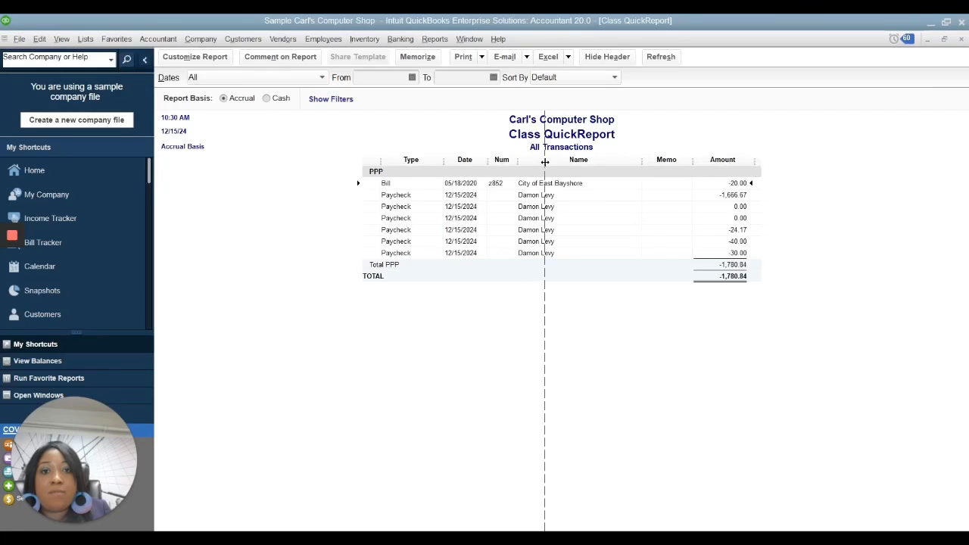
pyautogui.moveTo(546, 159); pyautogui.dragTo(430, 159)
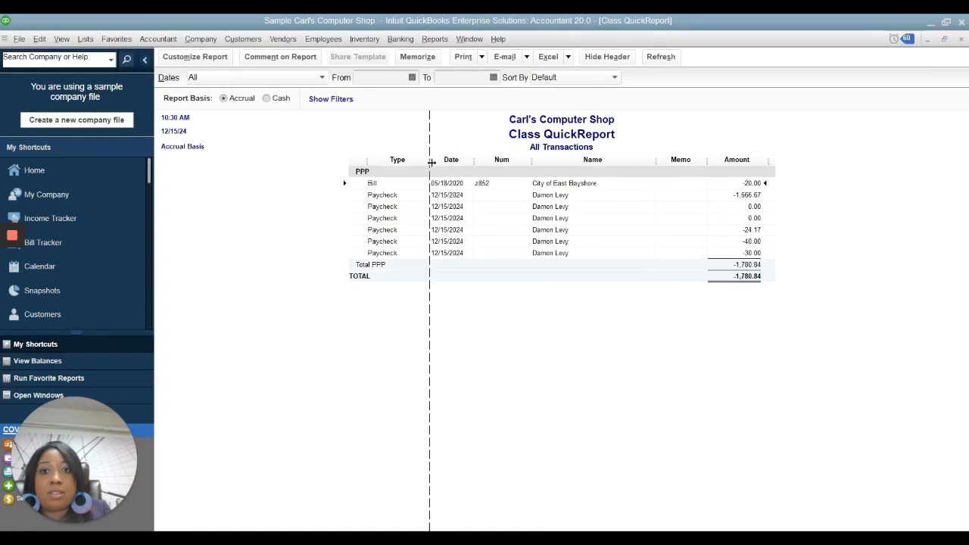